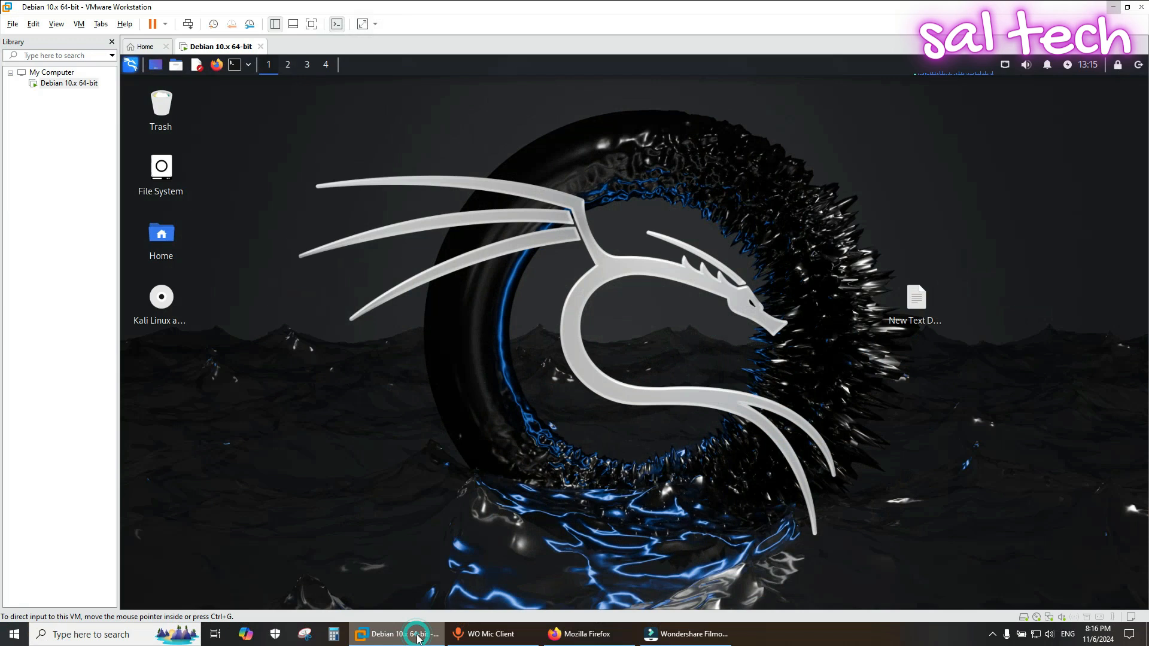
# Step: Bring up the VM menu for the Debian 10.x 64-bit virtual machine
pyautogui.click(77, 23)
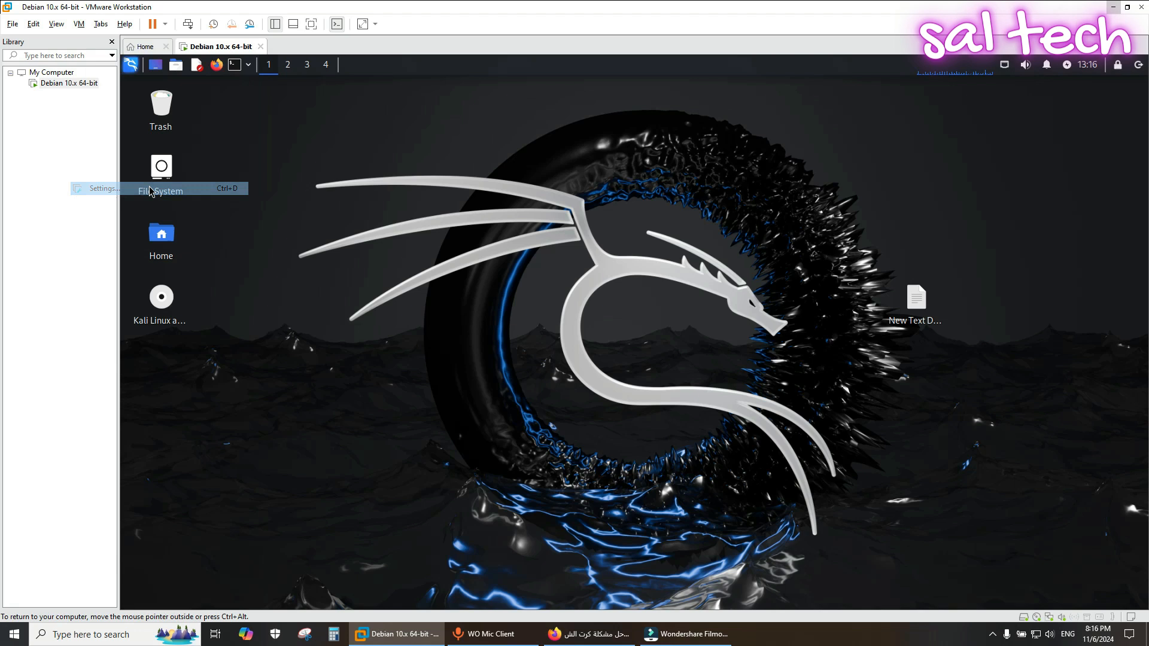
# Step: In Virtual Machine Settings, review the USB Controller's compatibility options (USB 1.1, 2.0, 3.1)
pyautogui.click(101, 188)
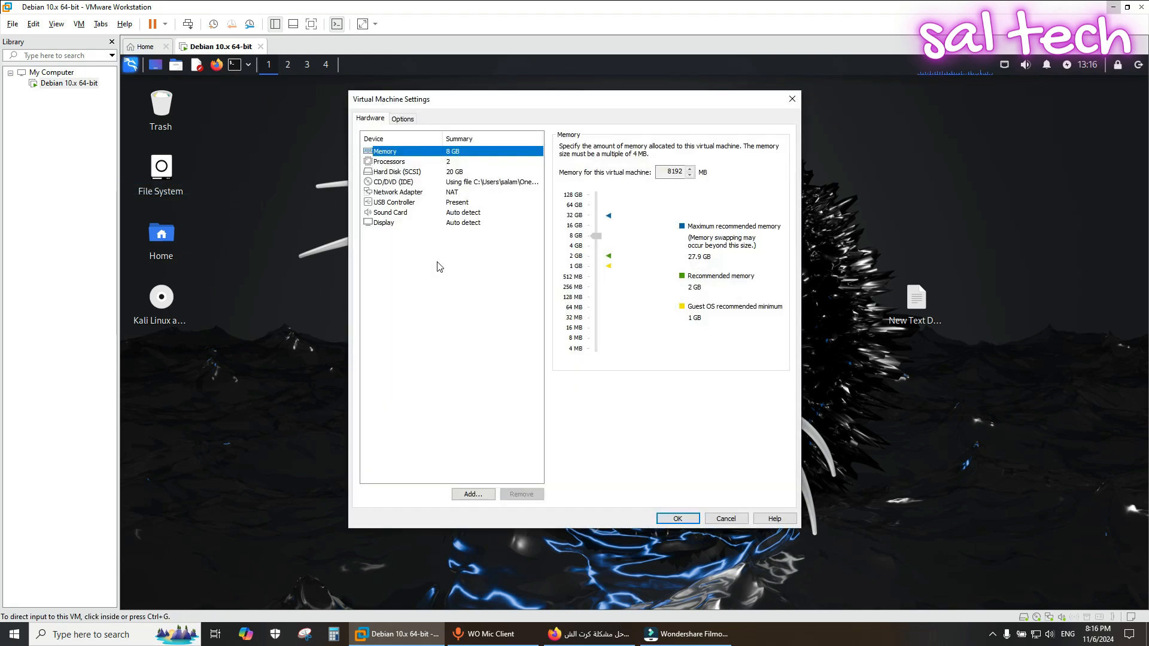
pyautogui.moveTo(396, 207)
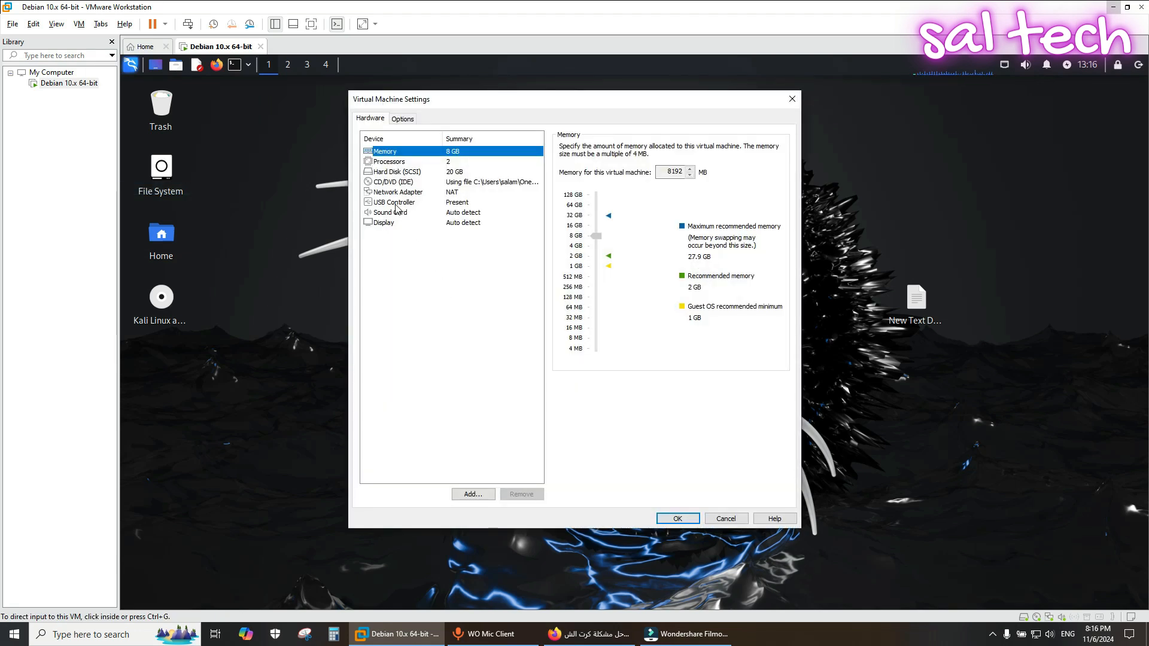
pyautogui.click(394, 201)
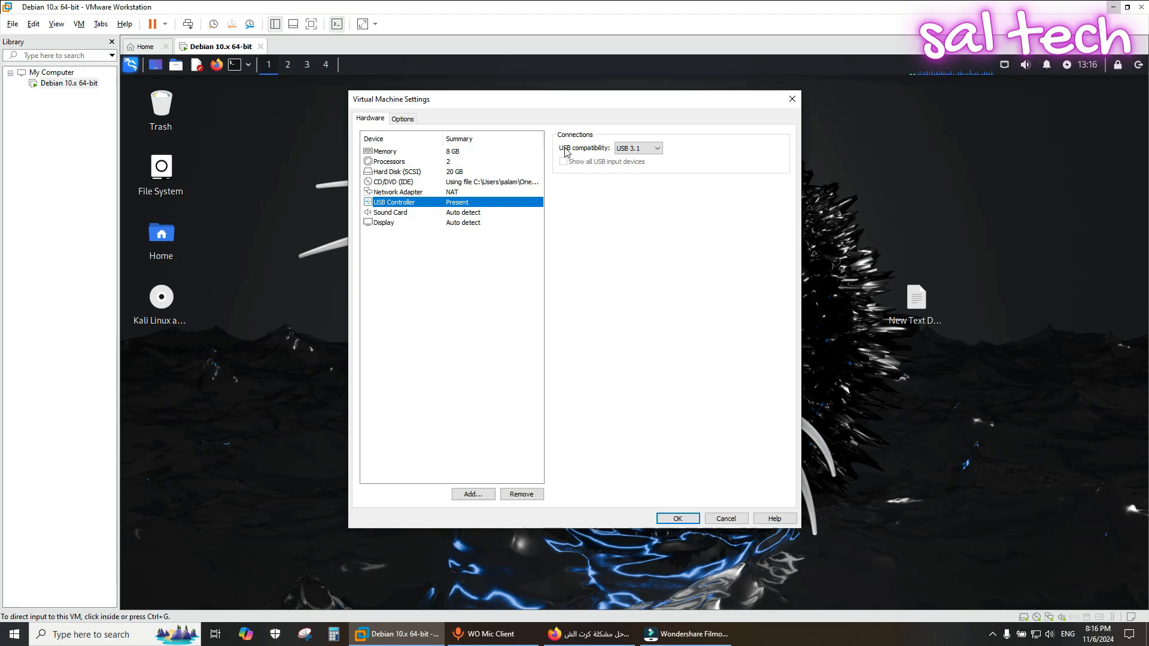
pyautogui.click(655, 148)
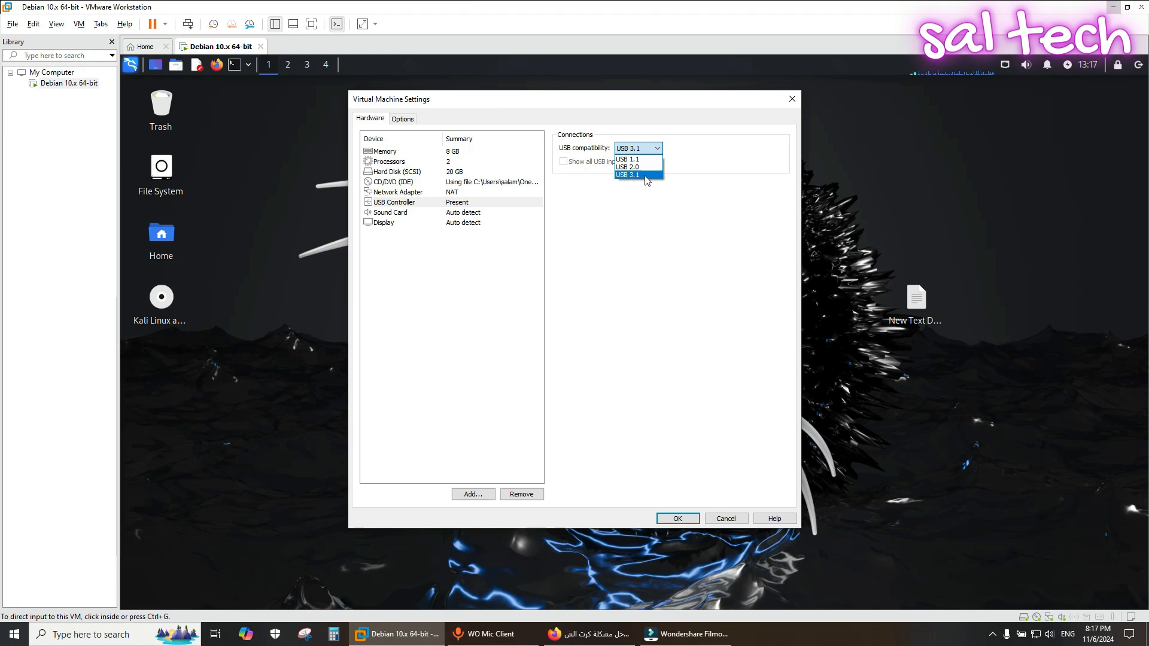
pyautogui.moveTo(677, 524)
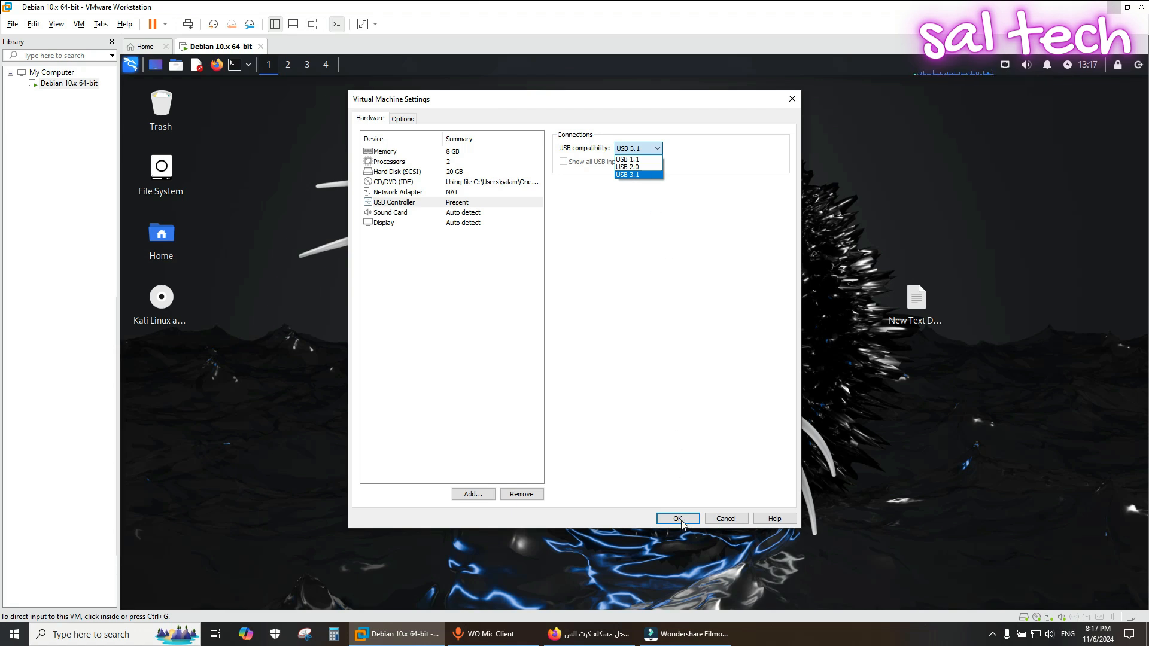
pyautogui.moveTo(867, 316)
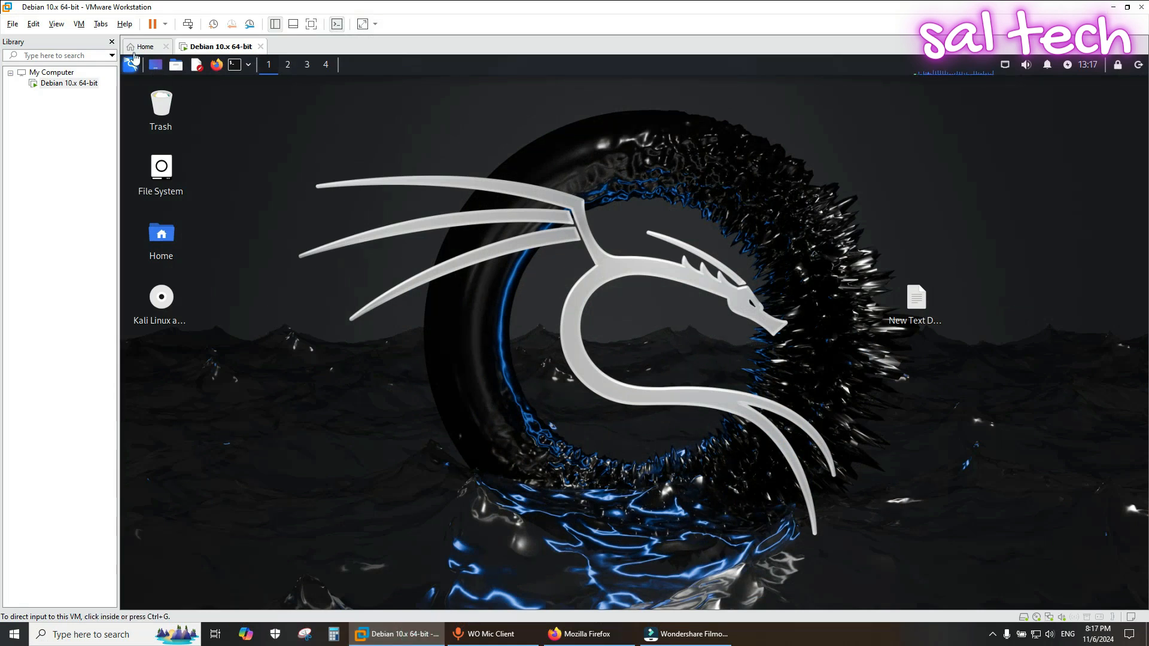
# Step: Connect the Kingston DataTraveler 3.0 to the VM, confirming its disconnection from the host
pyautogui.click(77, 24)
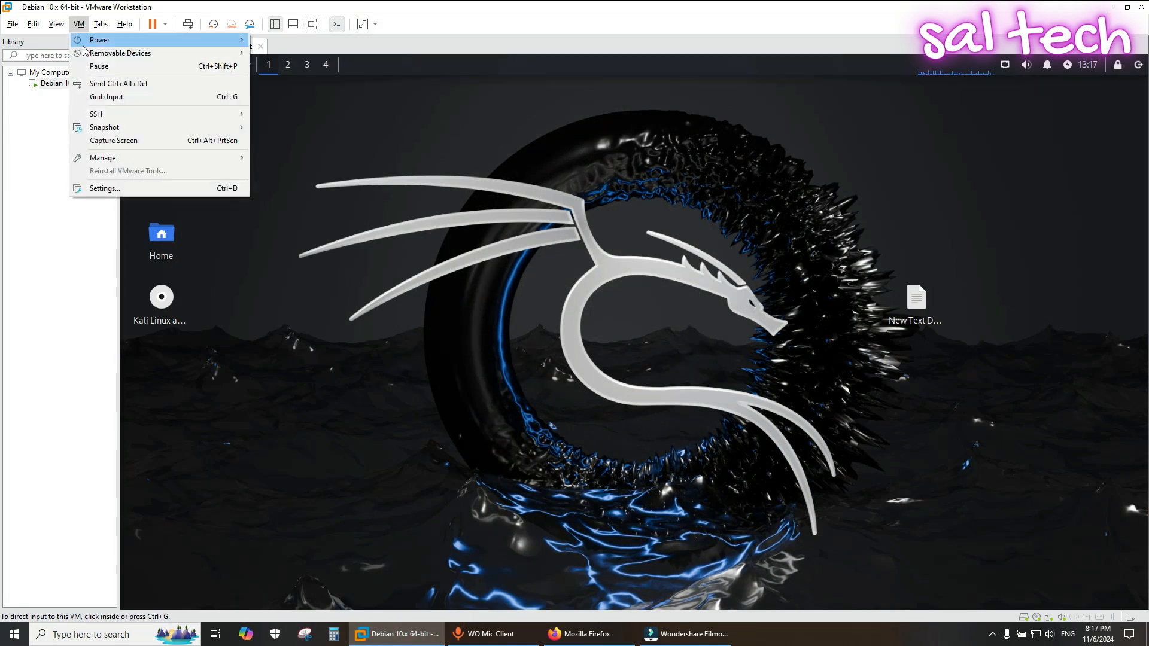
pyautogui.moveTo(120, 53)
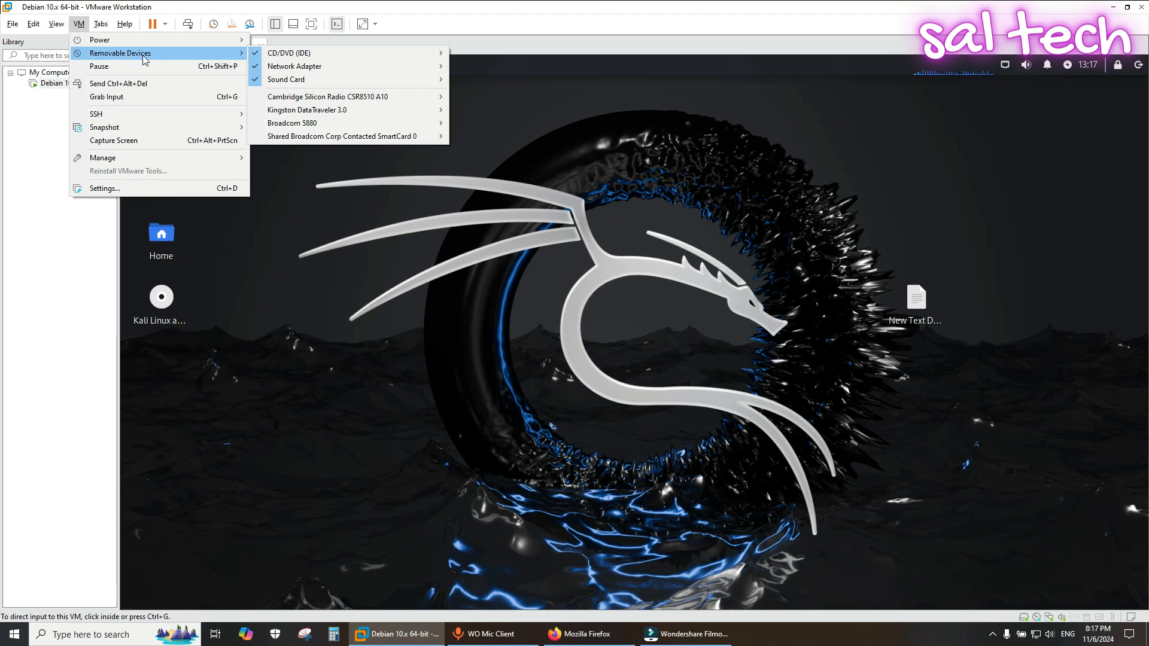
pyautogui.moveTo(306, 110)
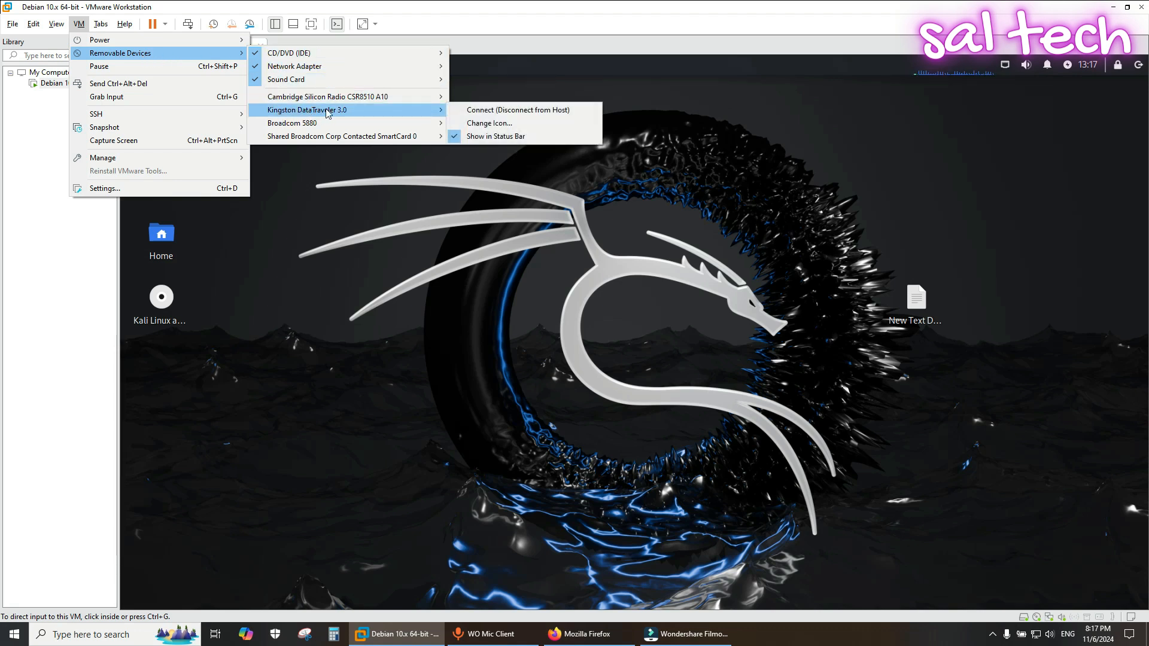
pyautogui.moveTo(517, 110)
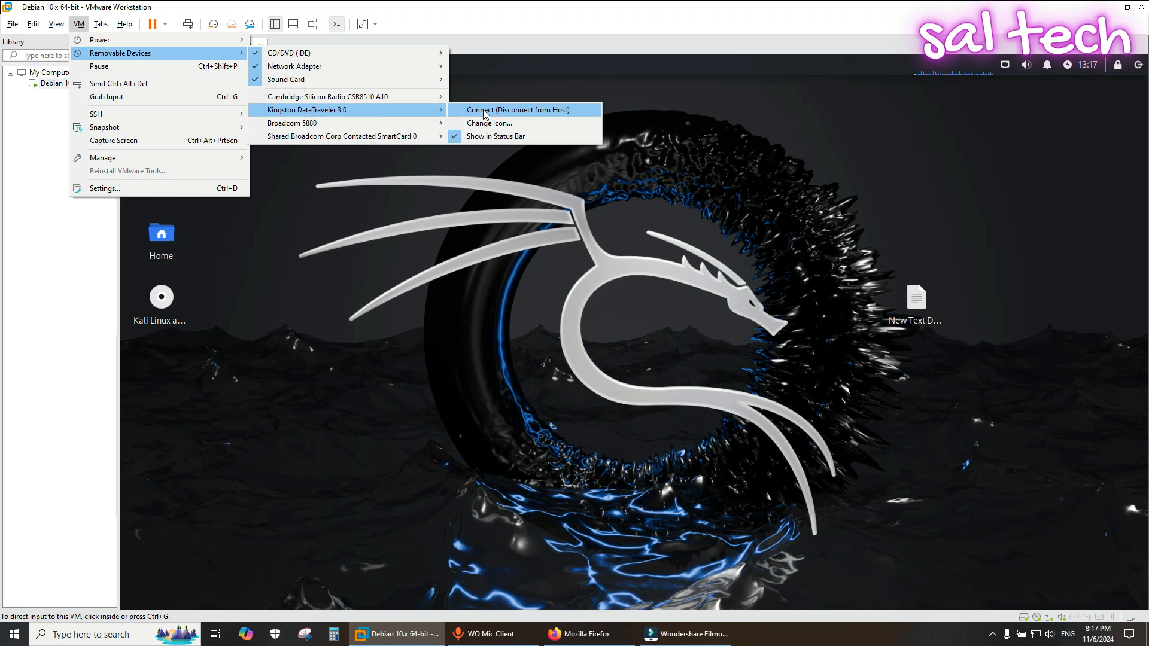
pyautogui.click(517, 109)
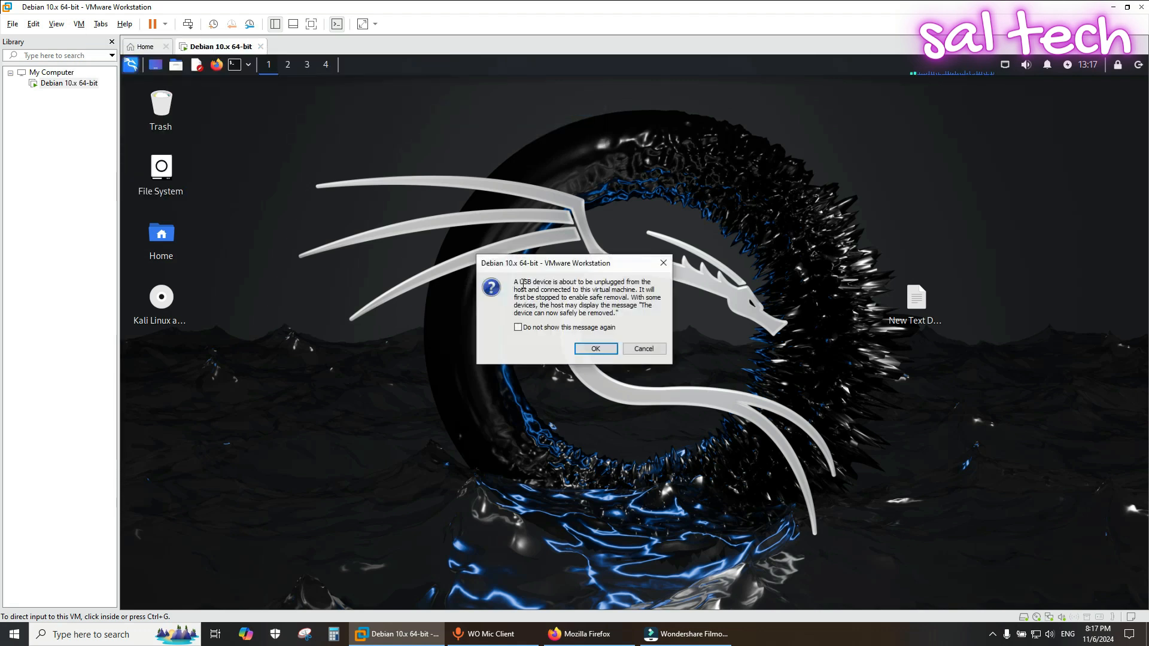
pyautogui.click(595, 348)
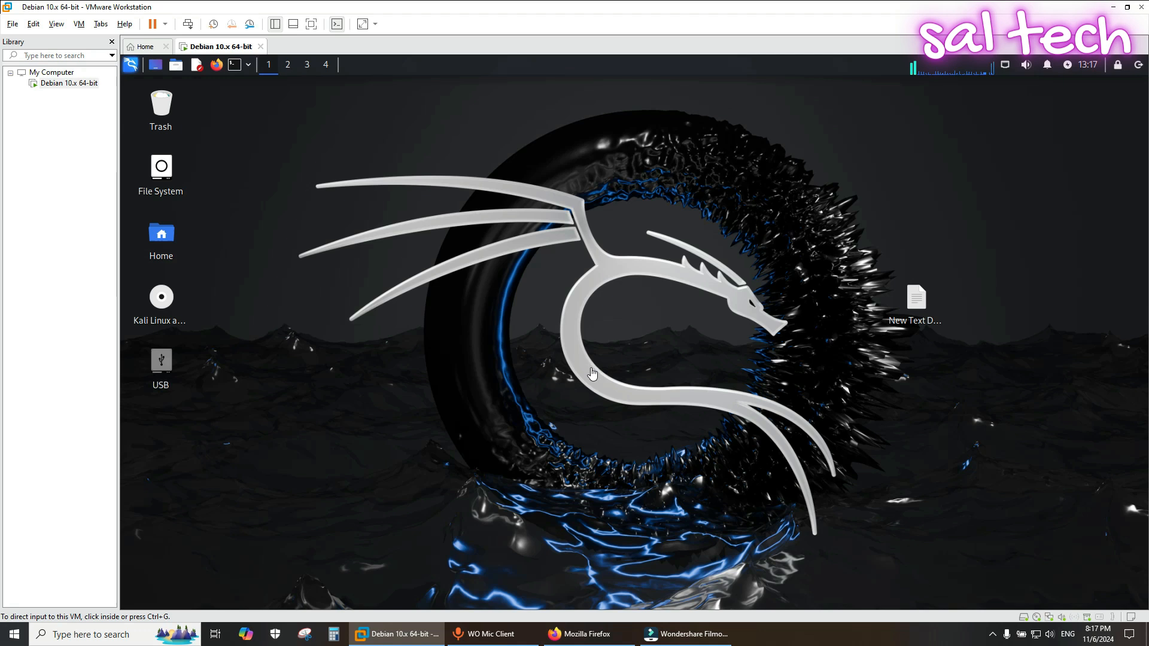
pyautogui.moveTo(579, 473)
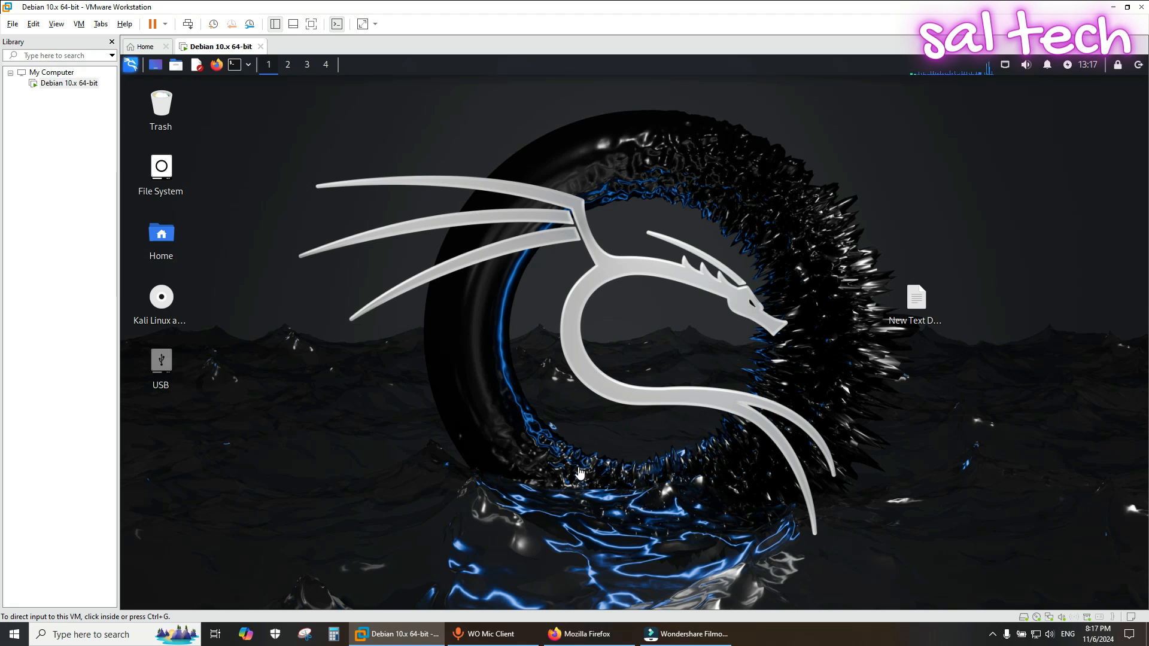
pyautogui.moveTo(589, 417)
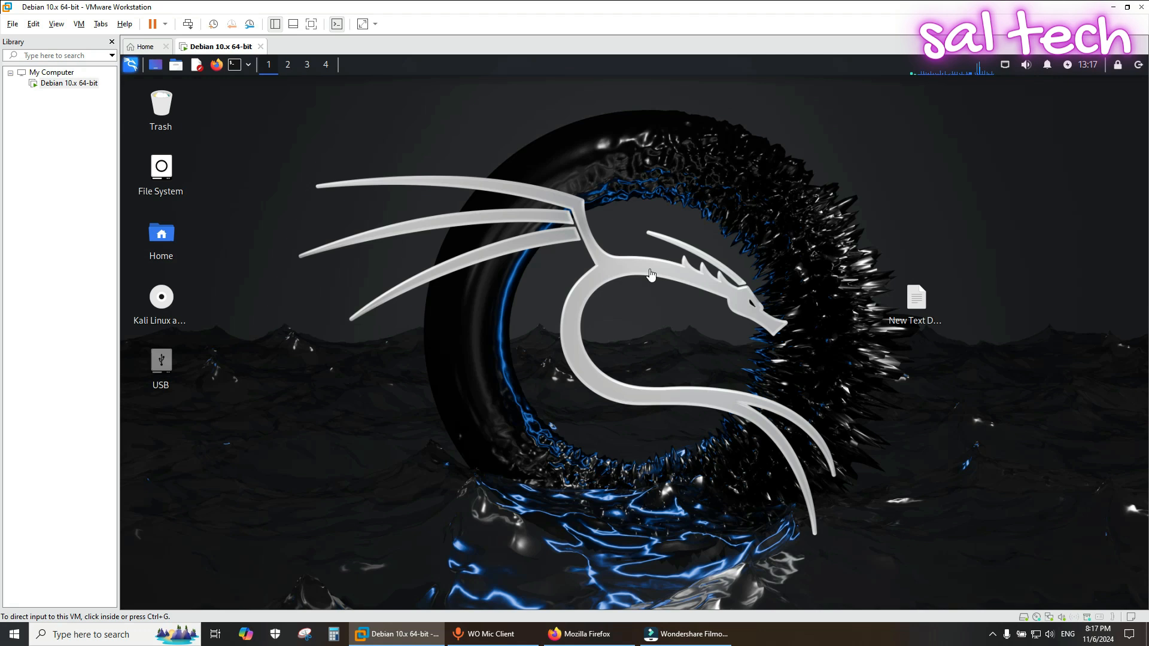
# Step: Open the New Text Document notes in Mousepad and move the window aside
pyautogui.click(396, 634)
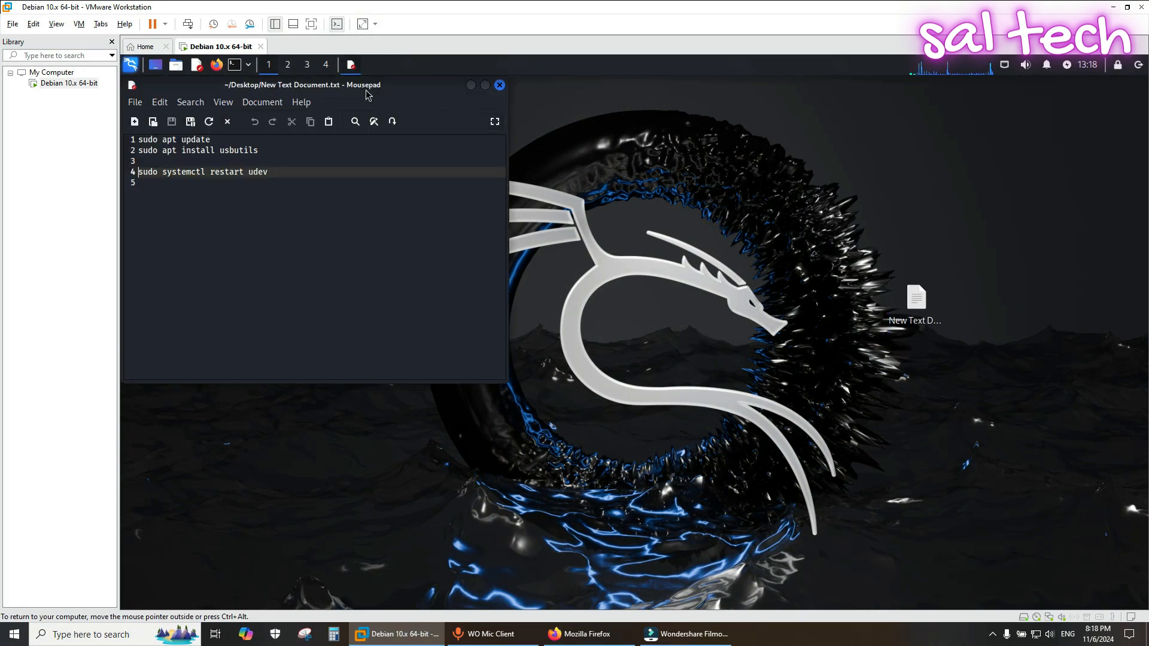
pyautogui.moveTo(303, 84); pyautogui.dragTo(920, 241)
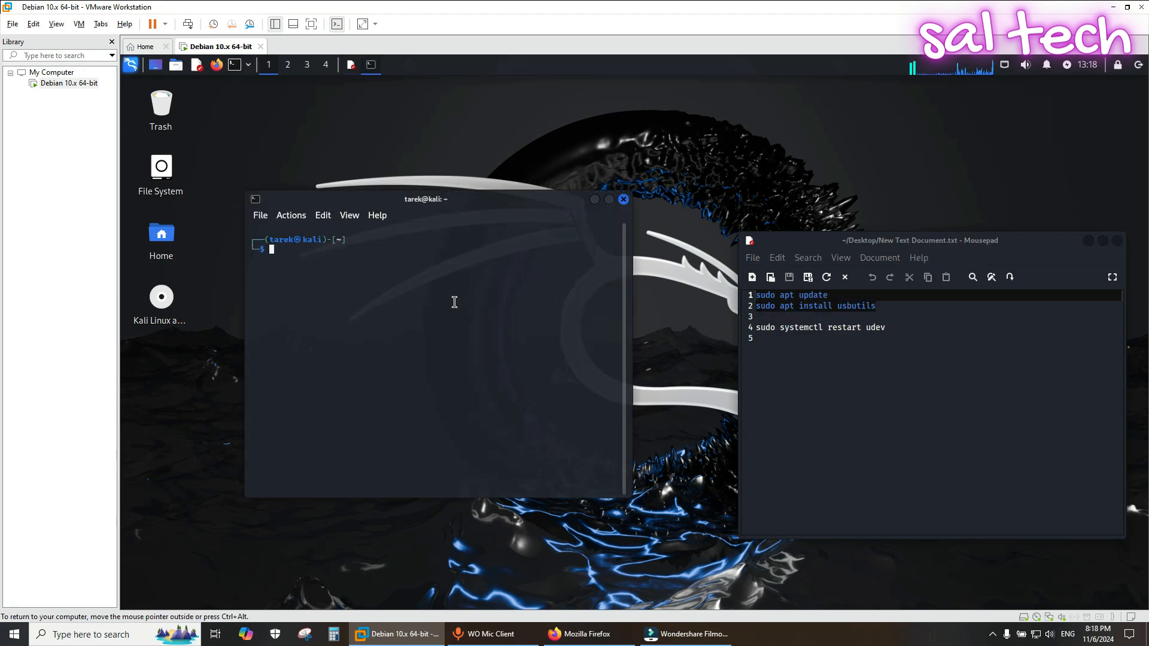
# Step: Paste and run the apt update and usbutils install commands in the terminal
pyautogui.rightClick(455, 301)
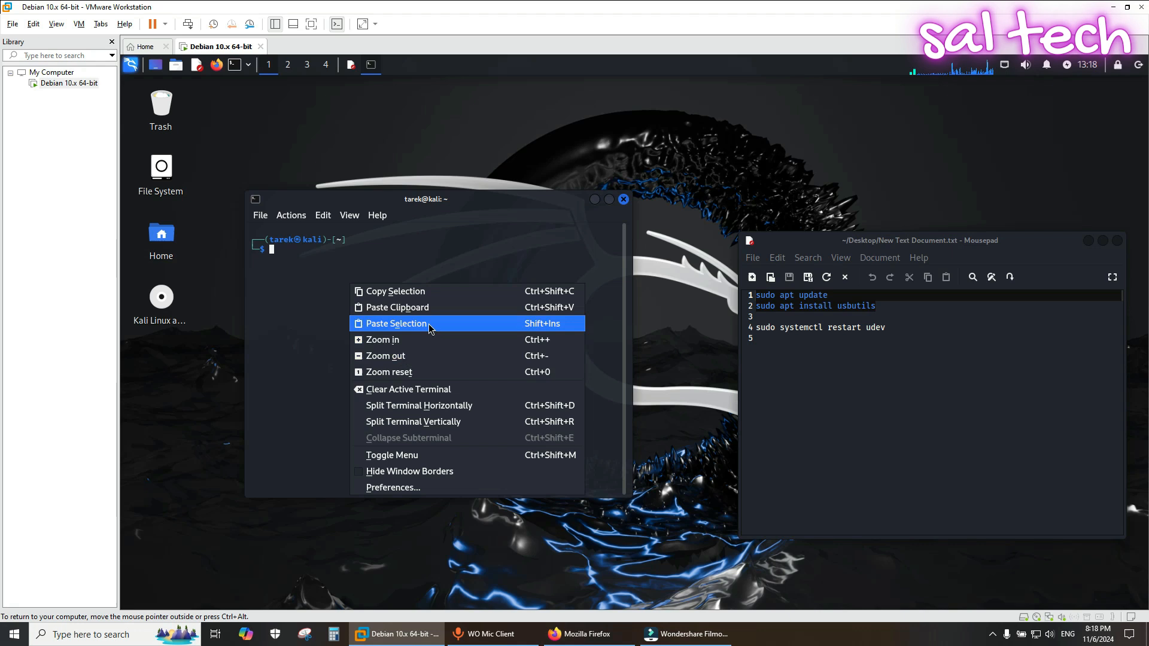
pyautogui.click(393, 324)
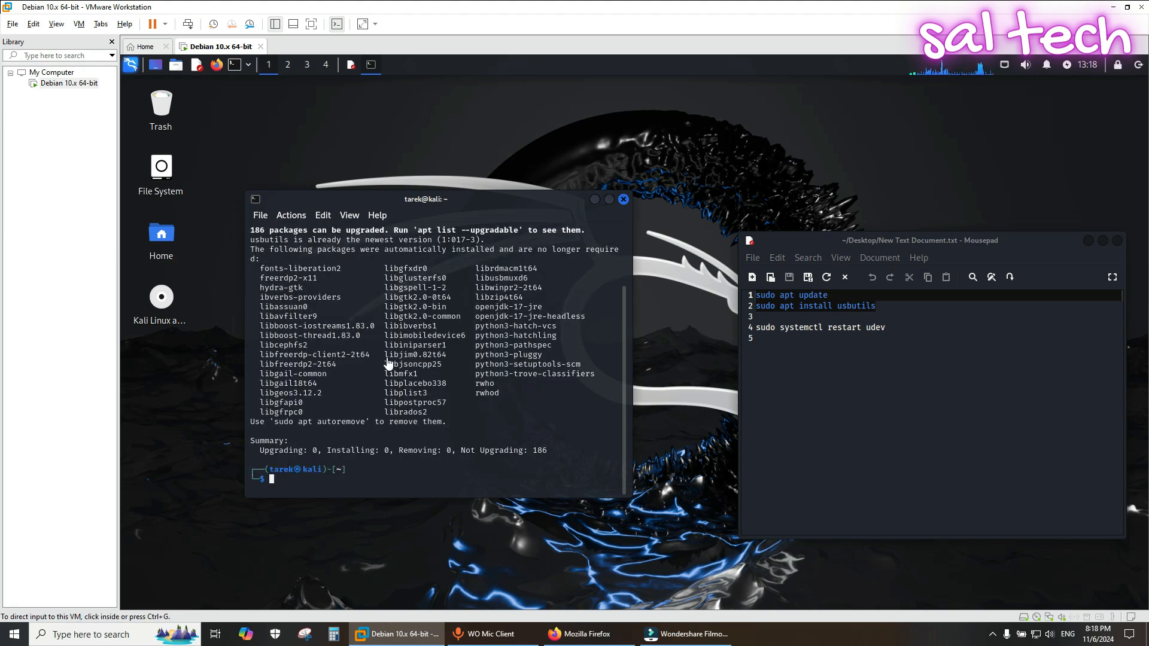
pyautogui.moveTo(180, 362)
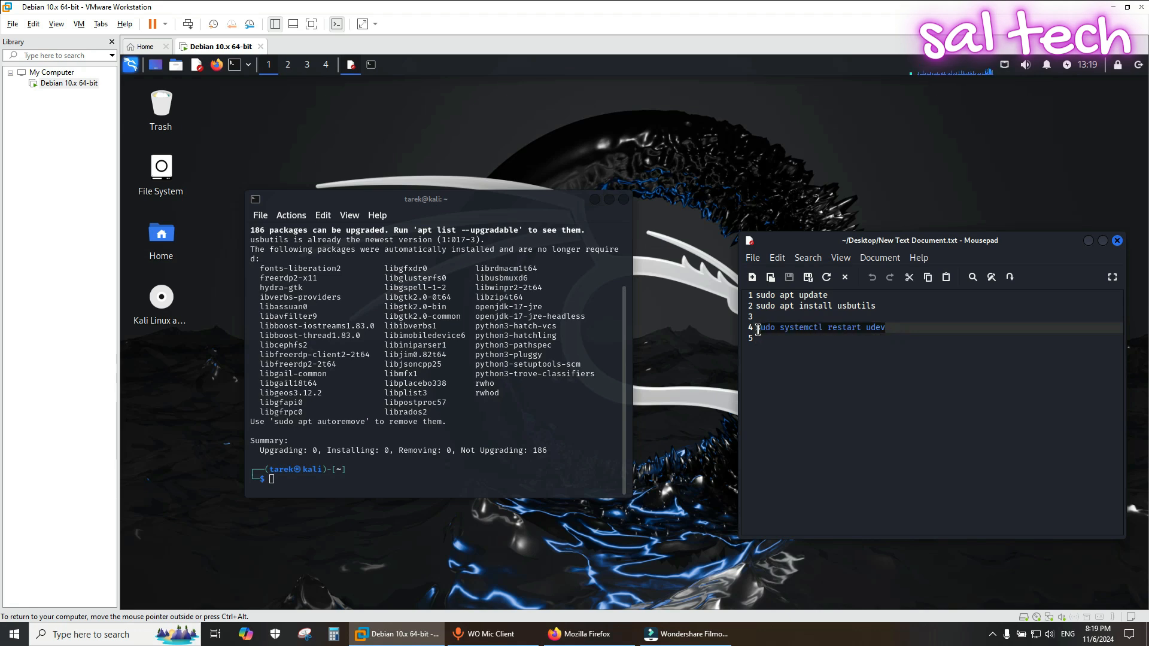
pyautogui.moveTo(292, 177)
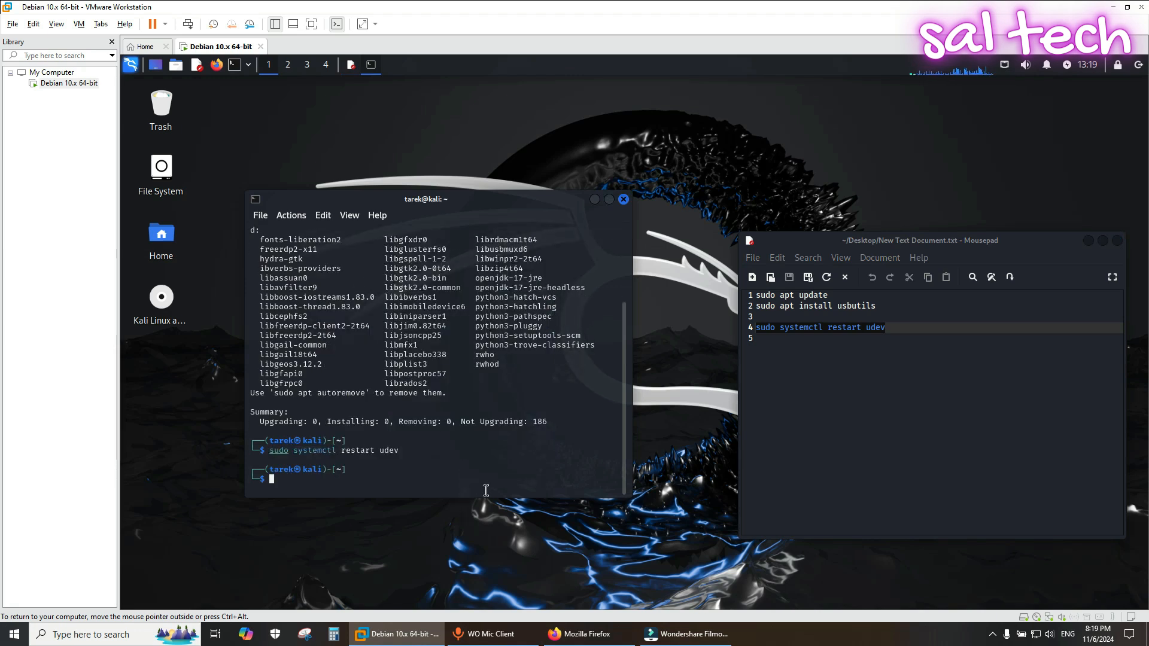
pyautogui.moveTo(493, 571)
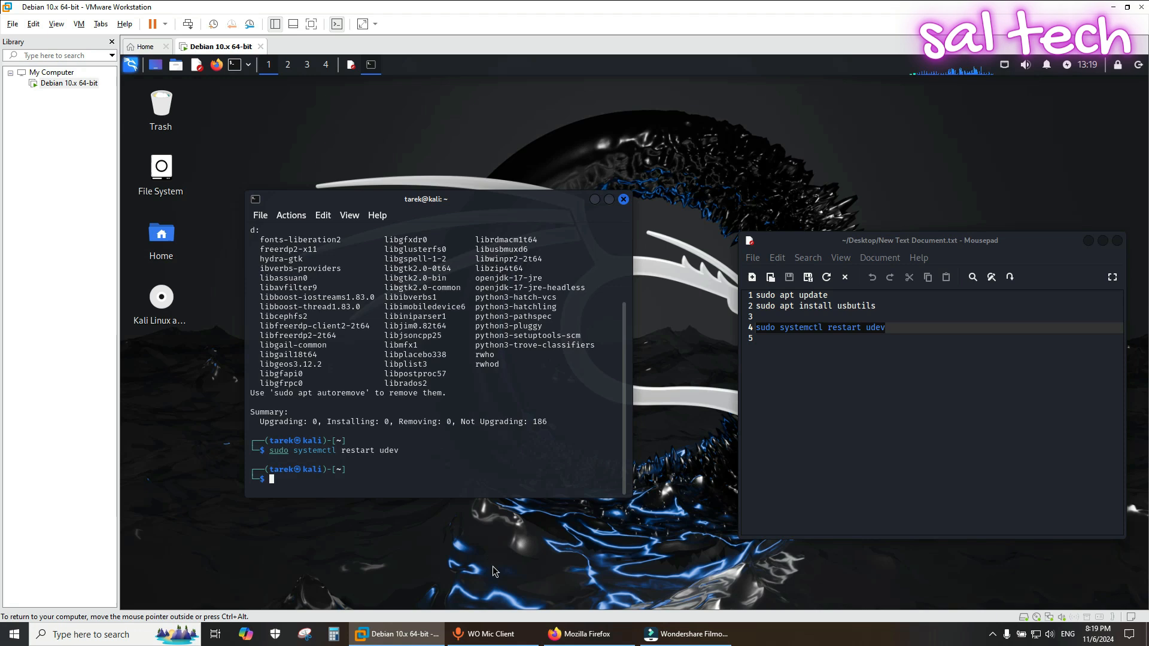